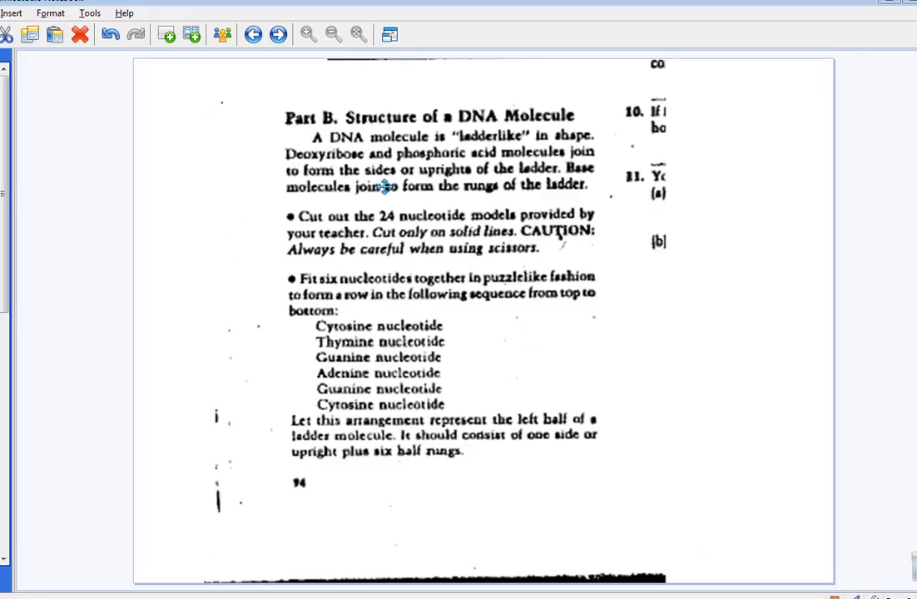
mouse_move(250, 175)
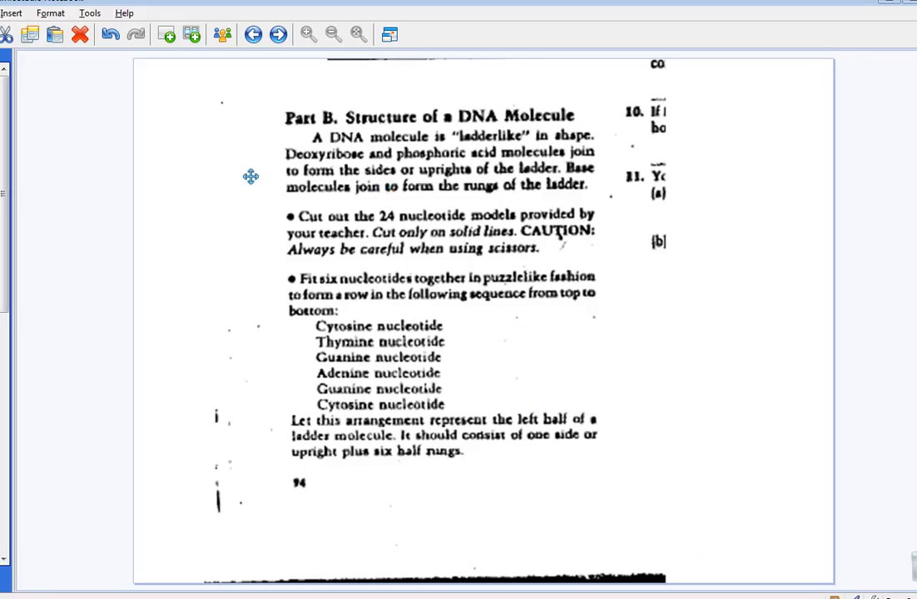